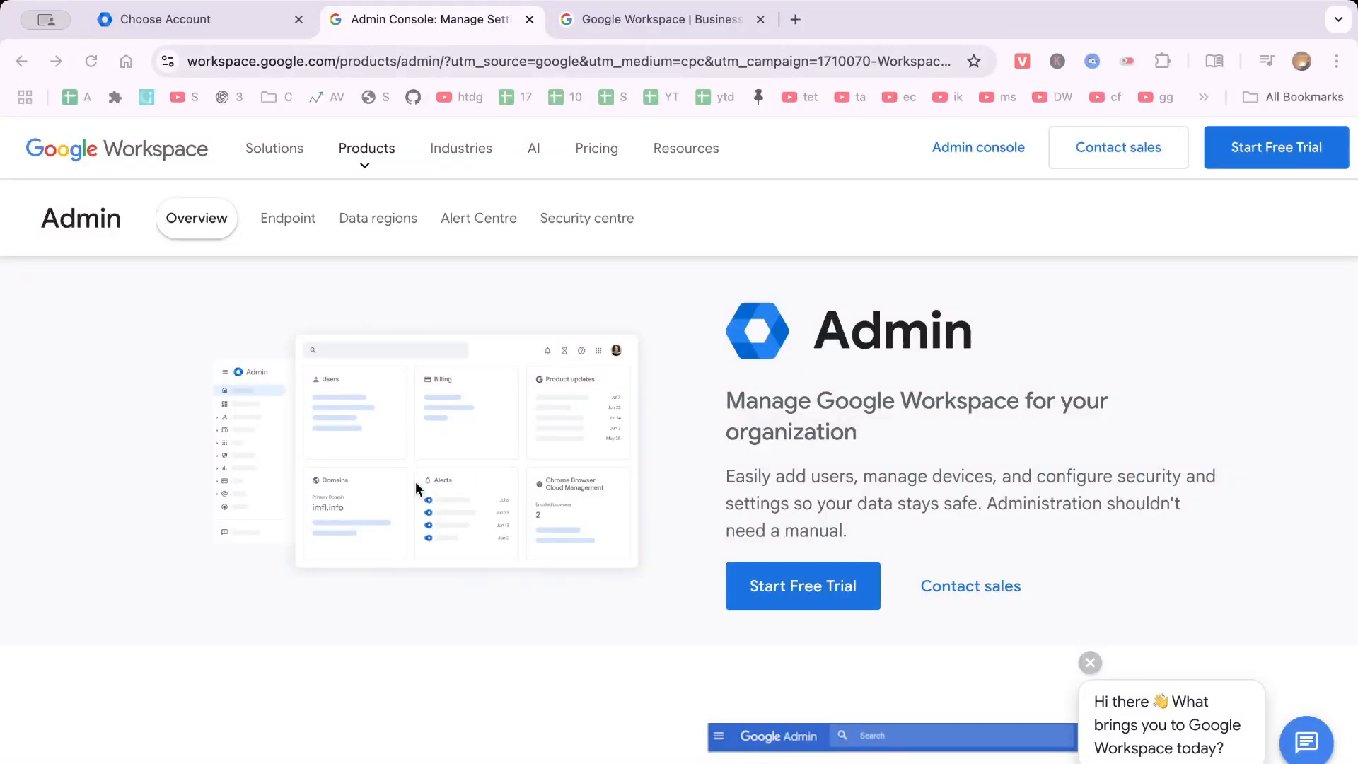
mouse_move(472, 331)
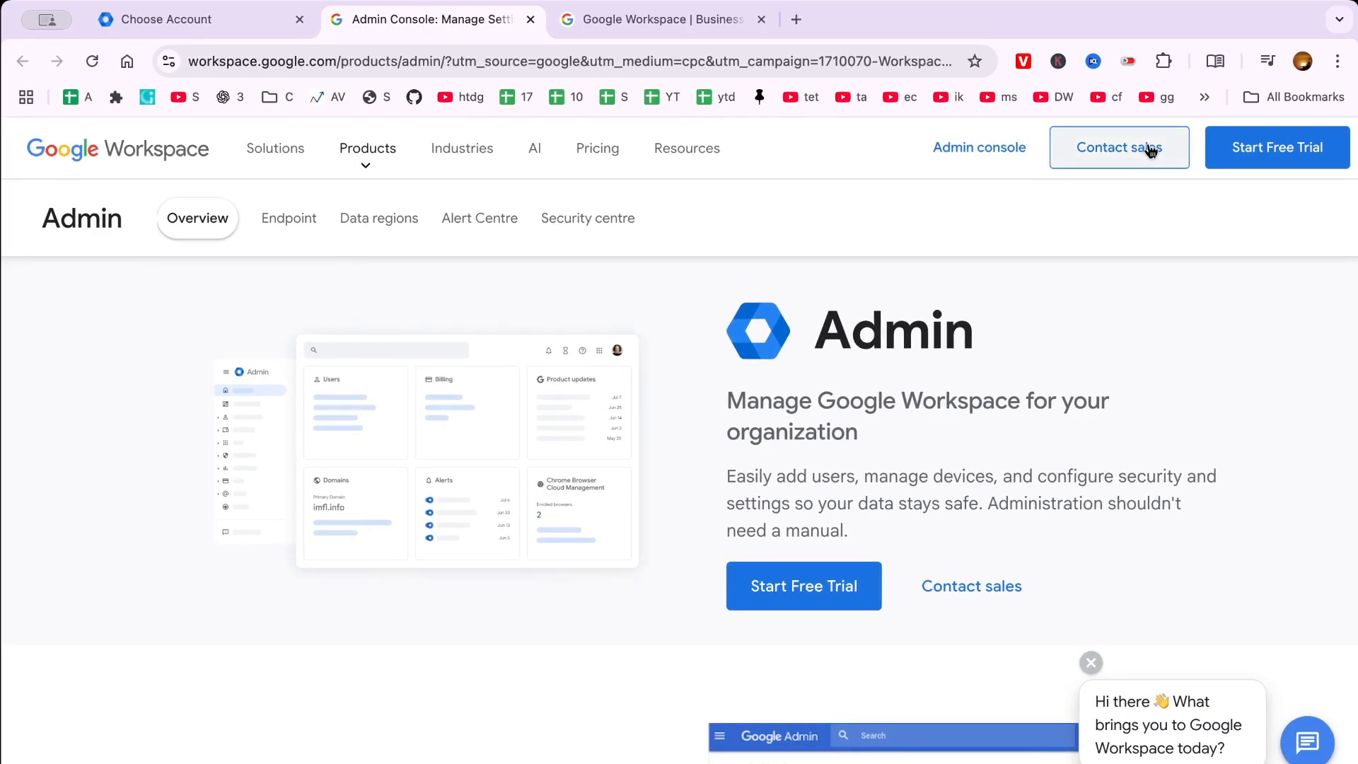
mouse_move(412, 388)
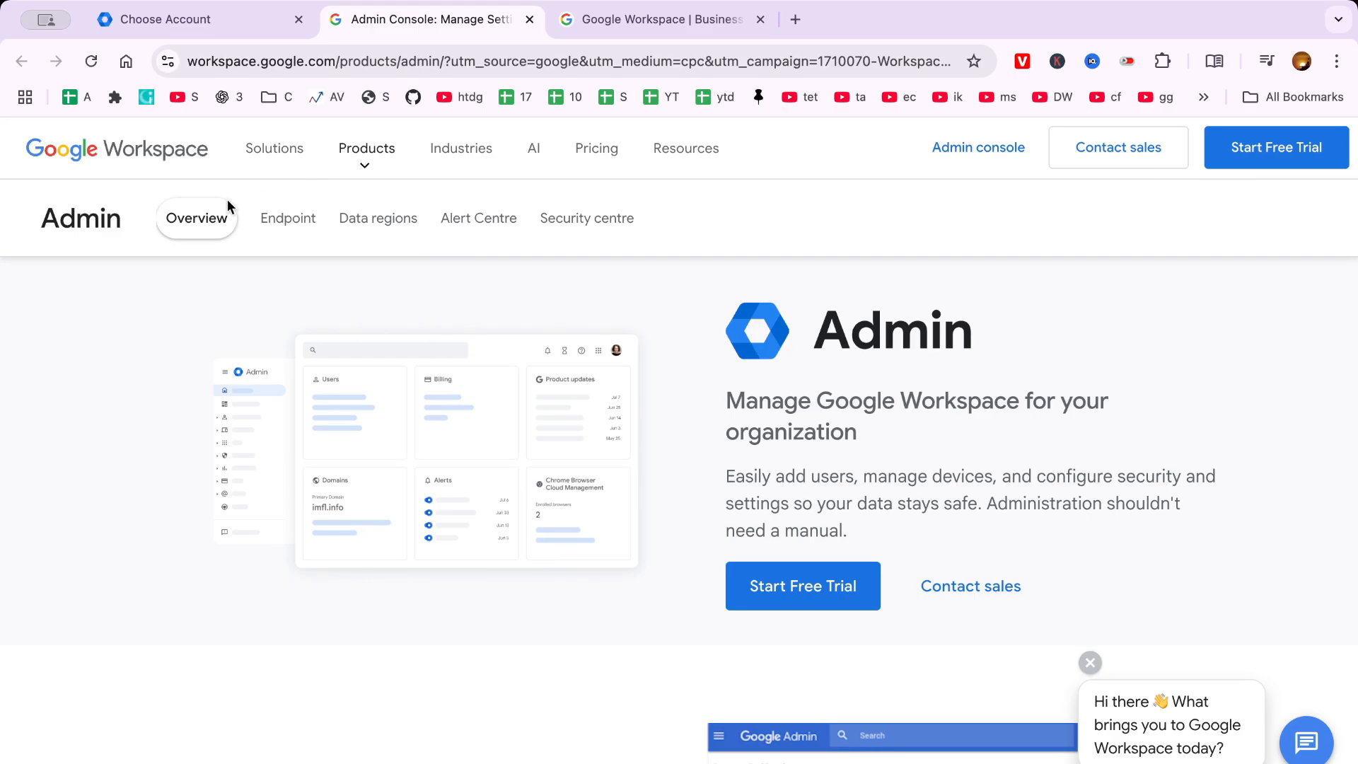
mouse_move(681, 579)
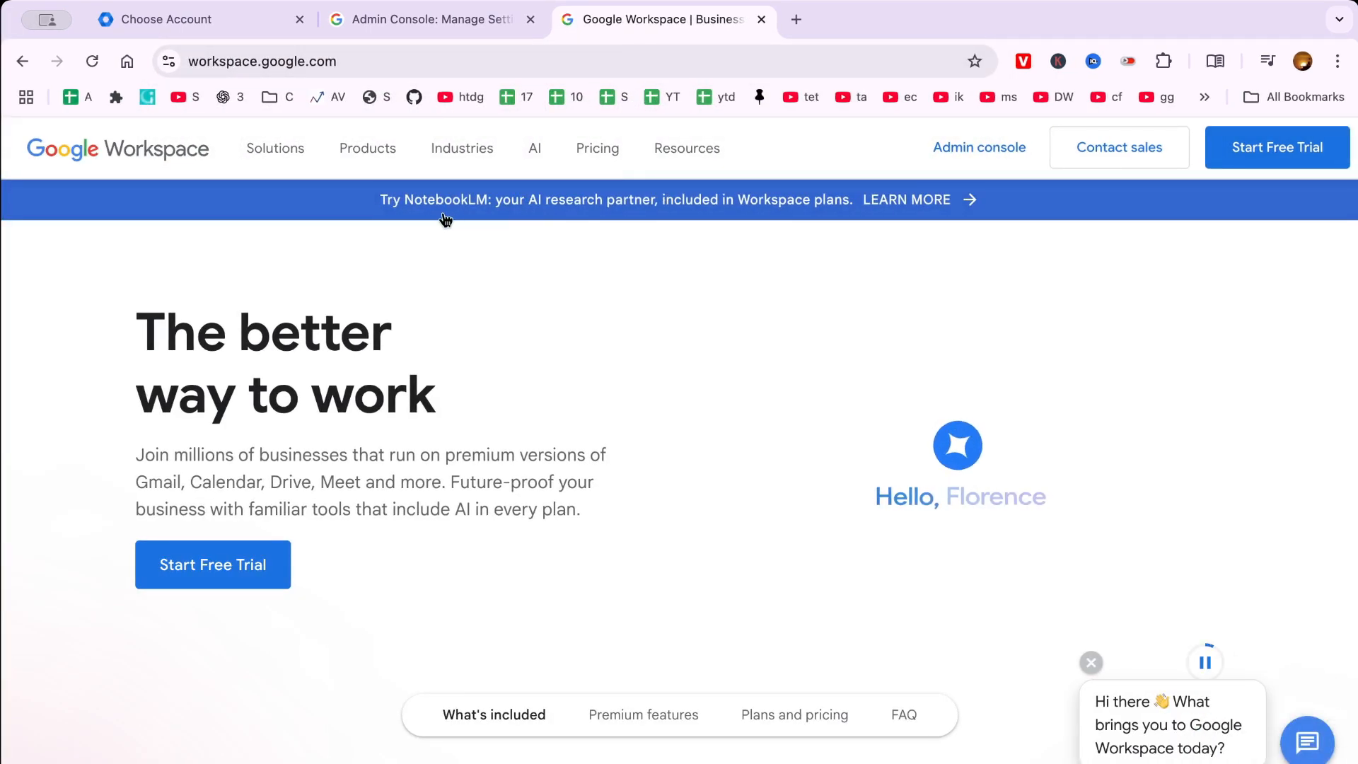
scroll(down, 3)
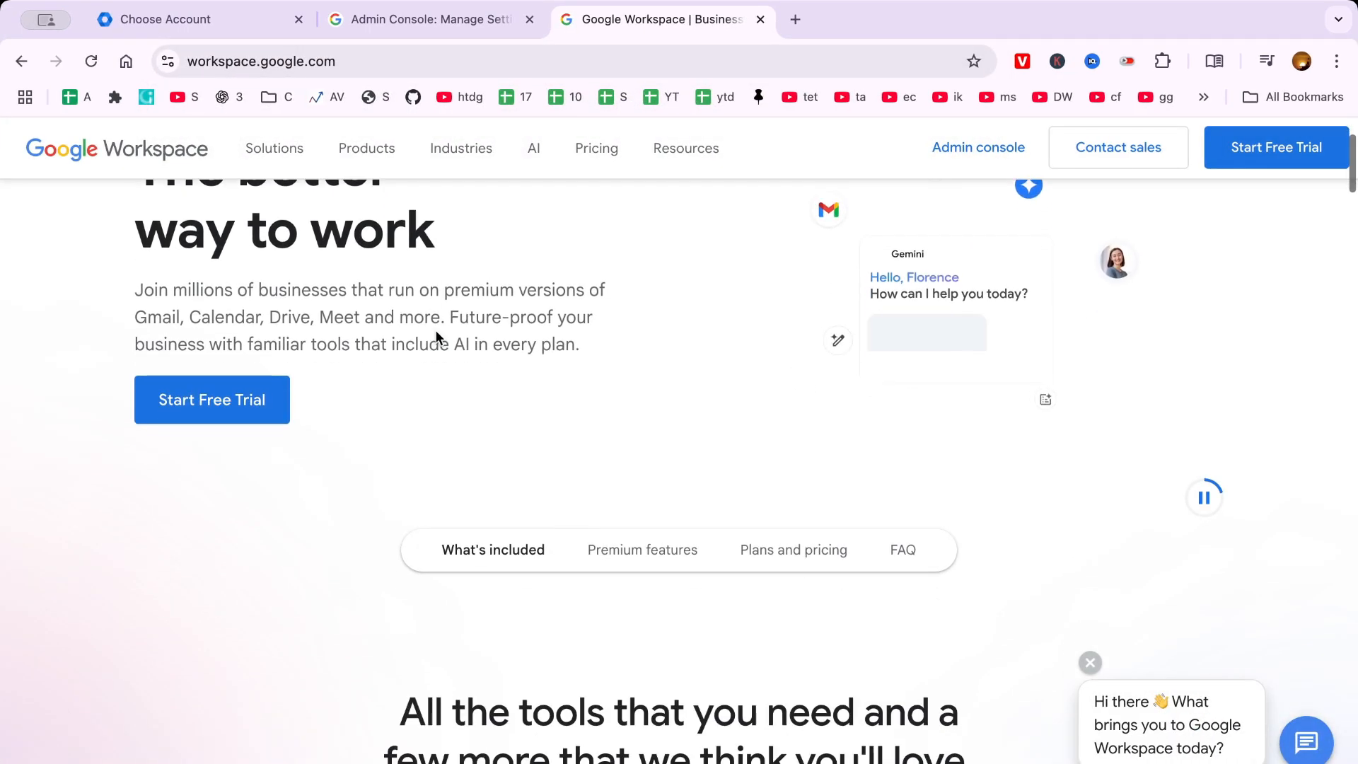
scroll(down, 3)
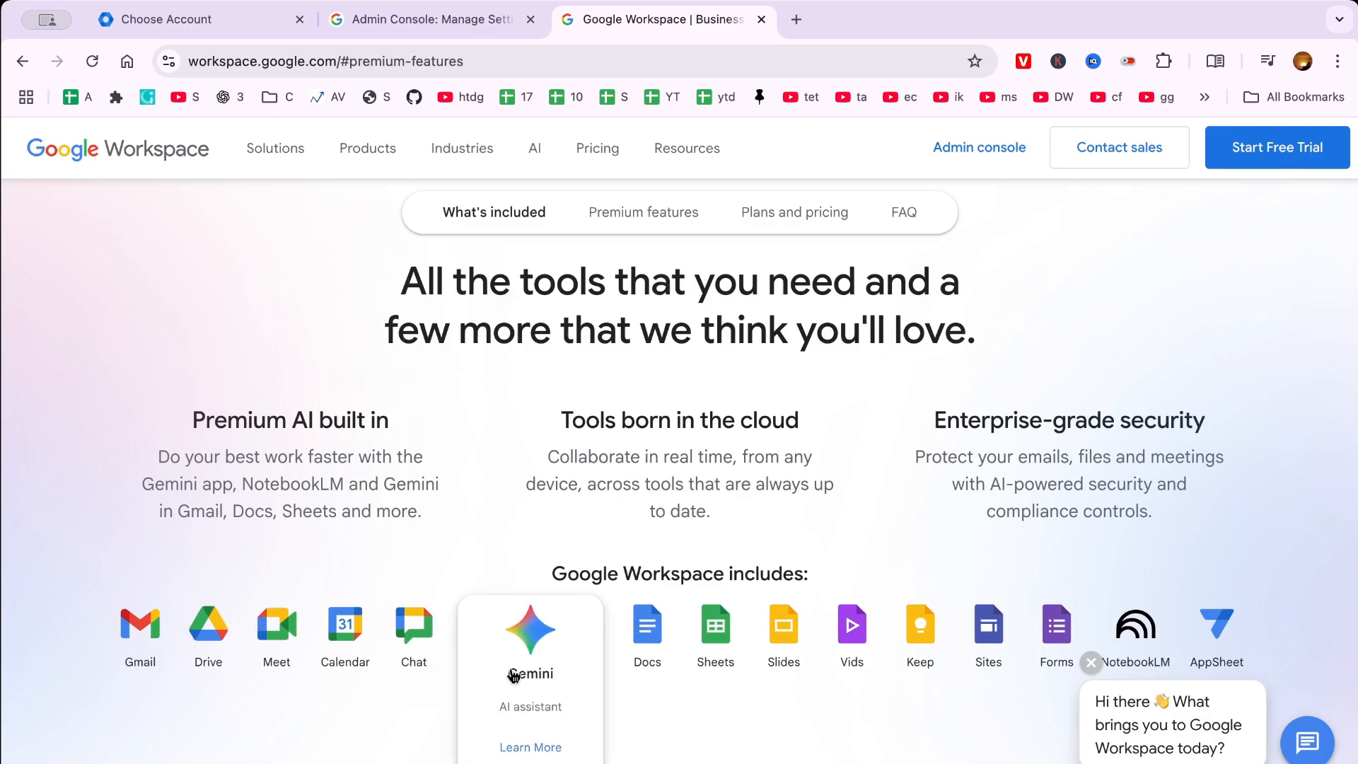
scroll(down, 3)
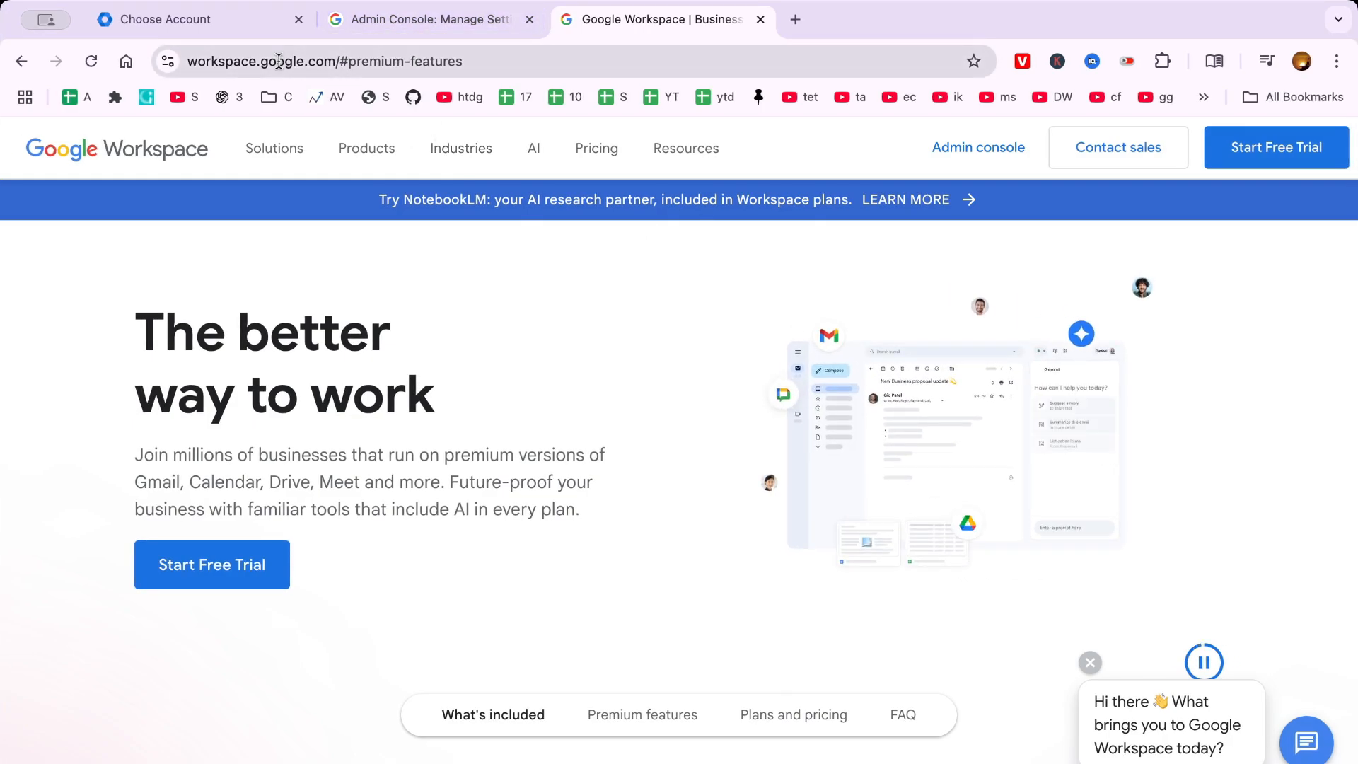
Go to admin.google.com and choose the PMN Online administrator account.
click(325, 61)
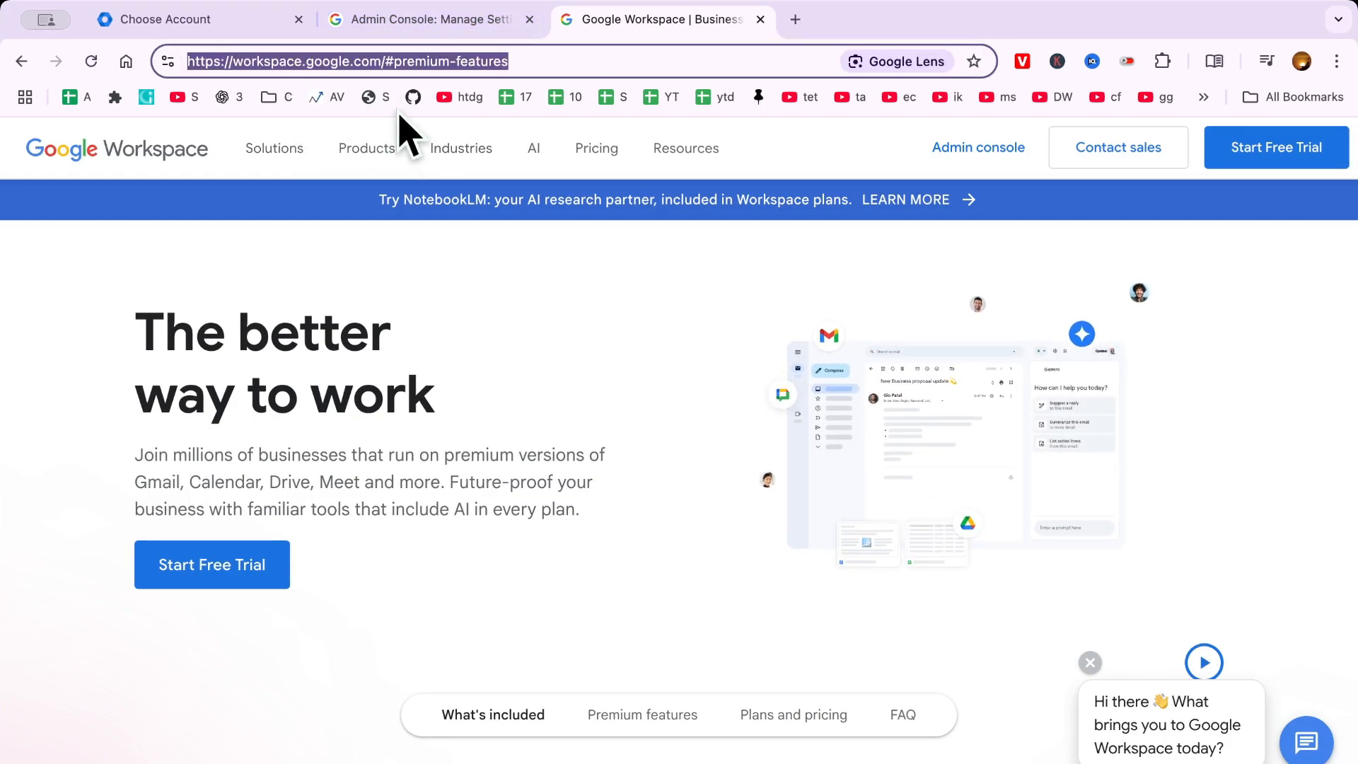
mouse_move(353, 192)
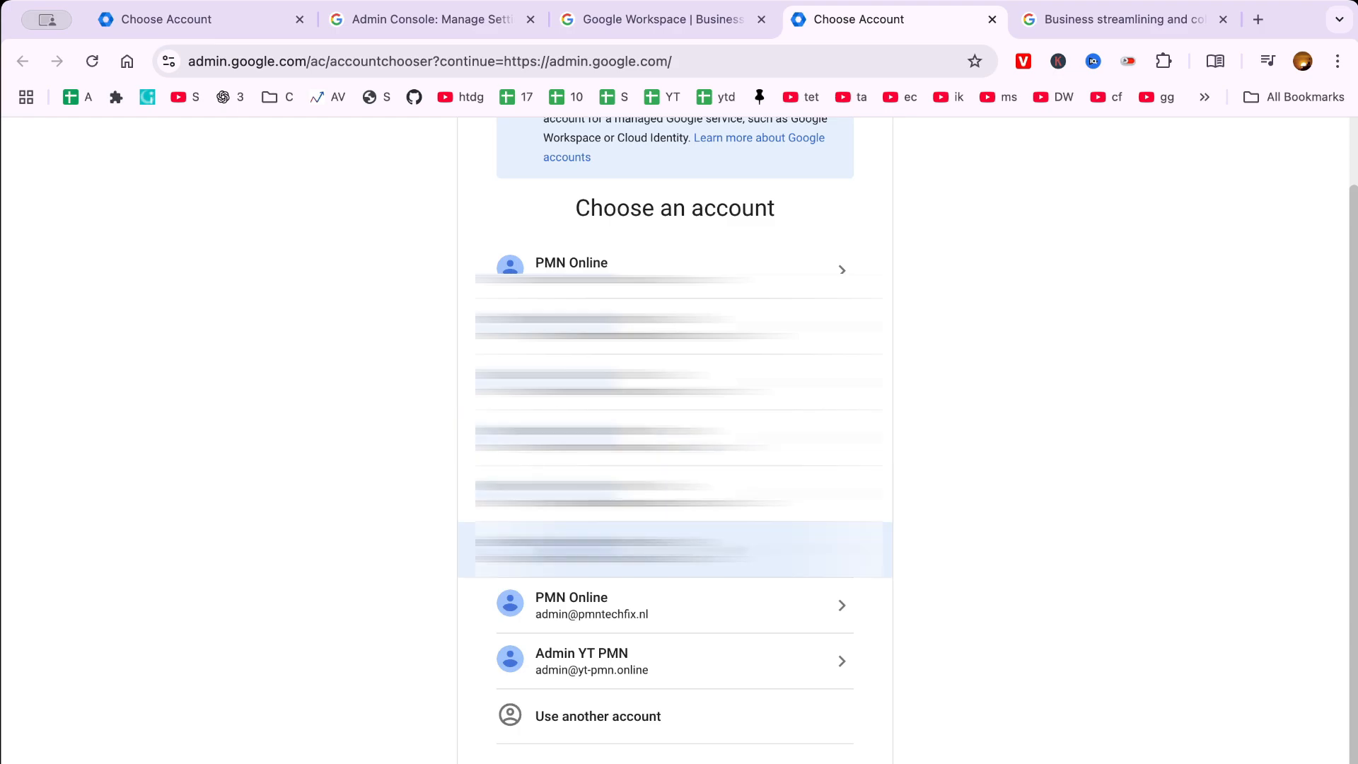
mouse_move(625, 604)
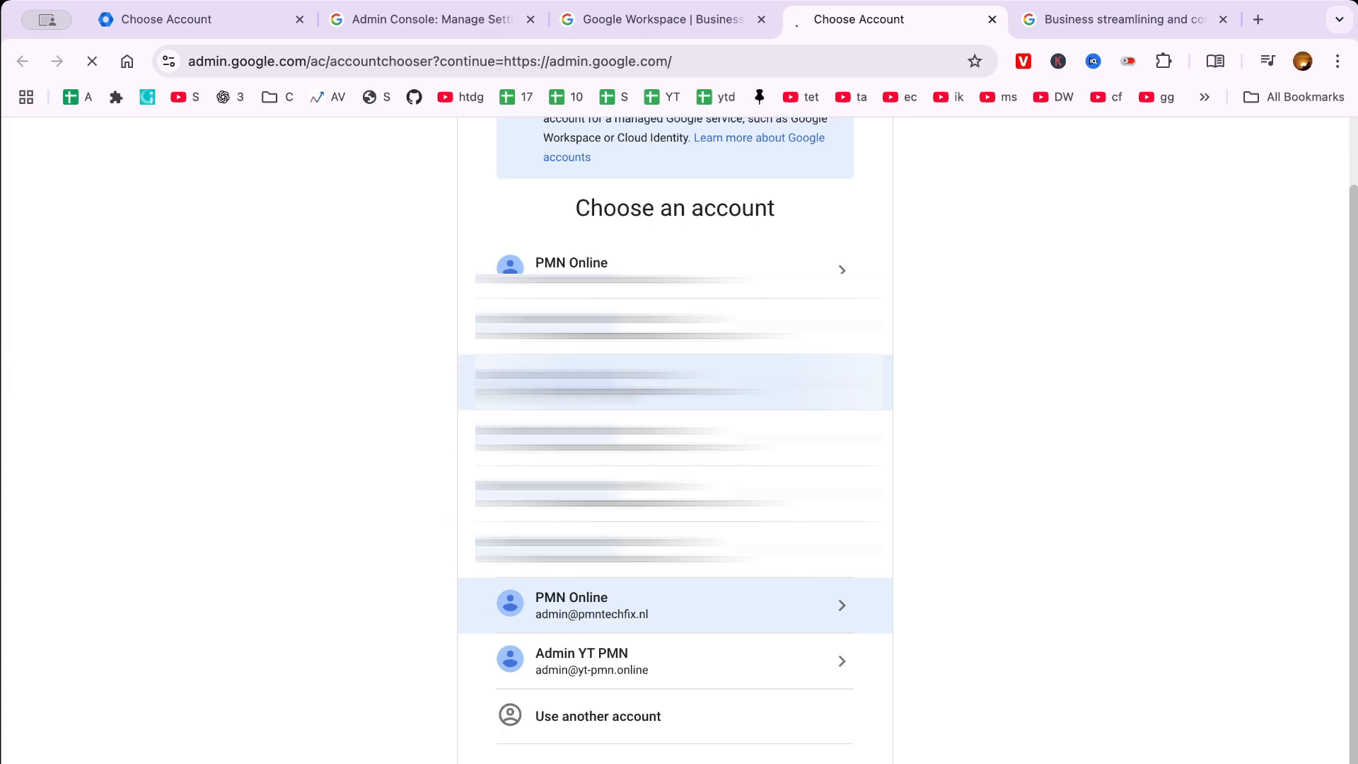
click(591, 605)
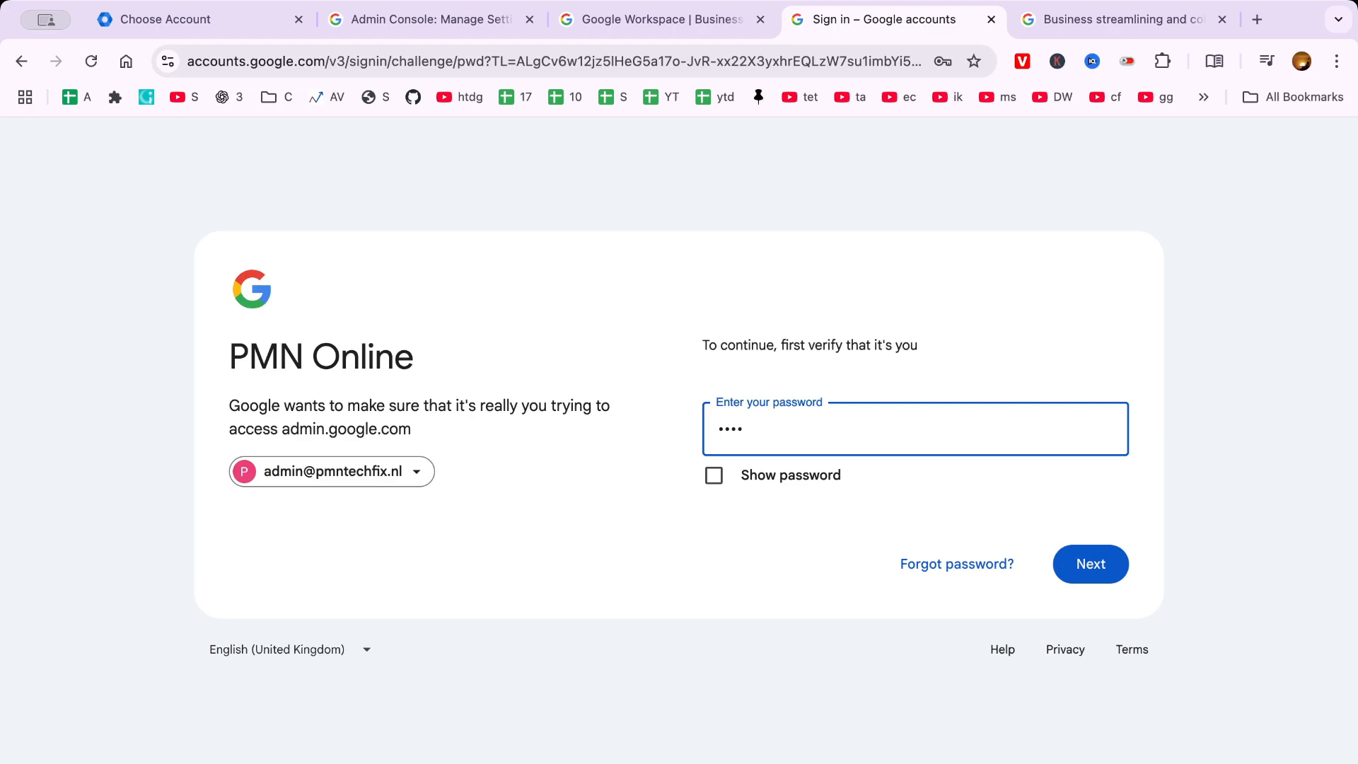
Enter the administrator password in 'Enter your password' and submit it.
text(••)
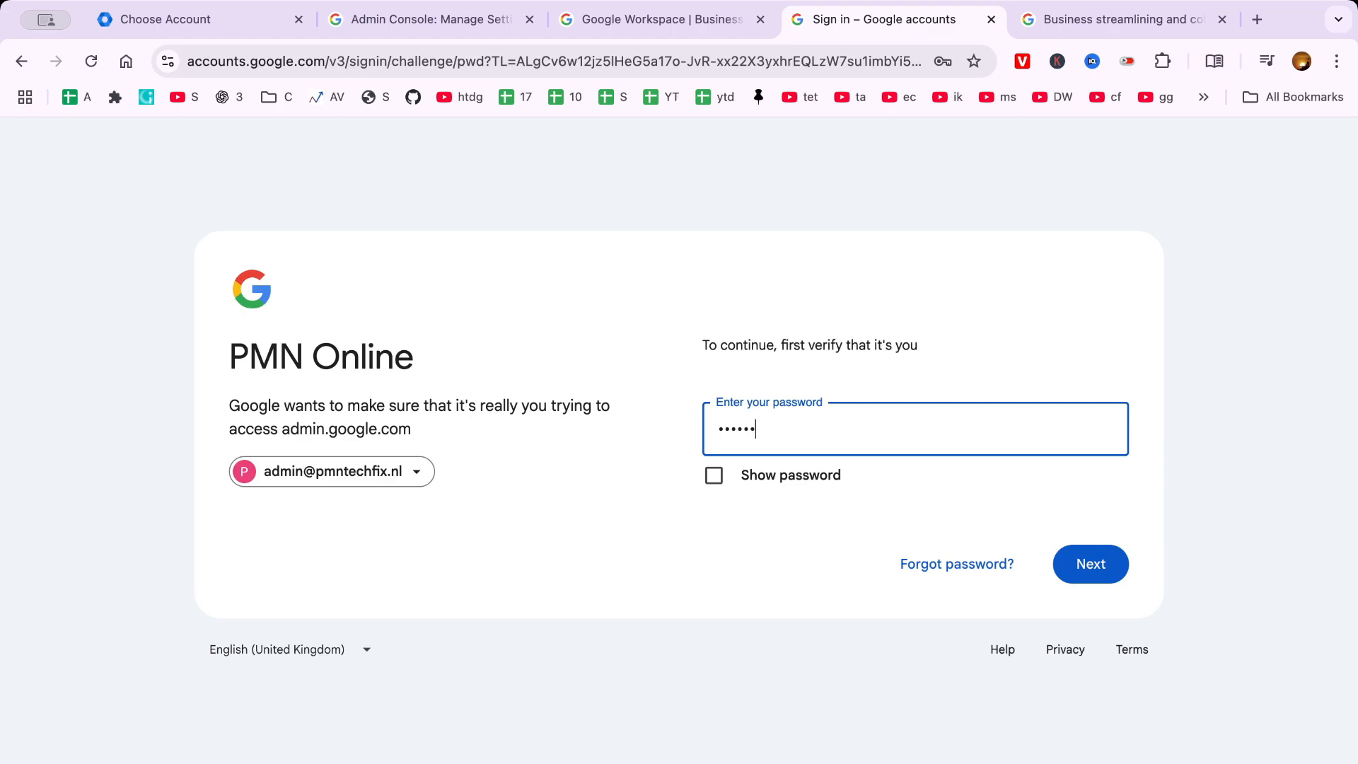
text(••)
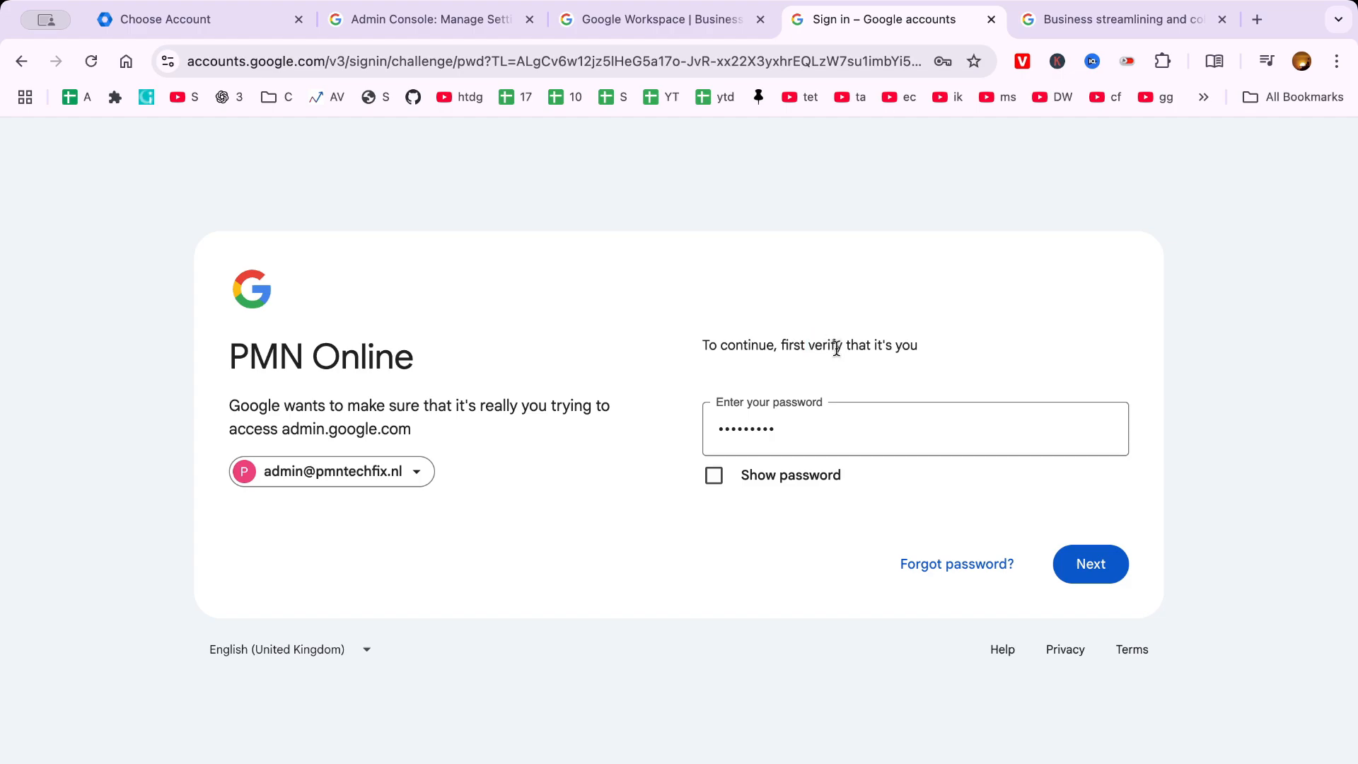
mouse_move(956, 564)
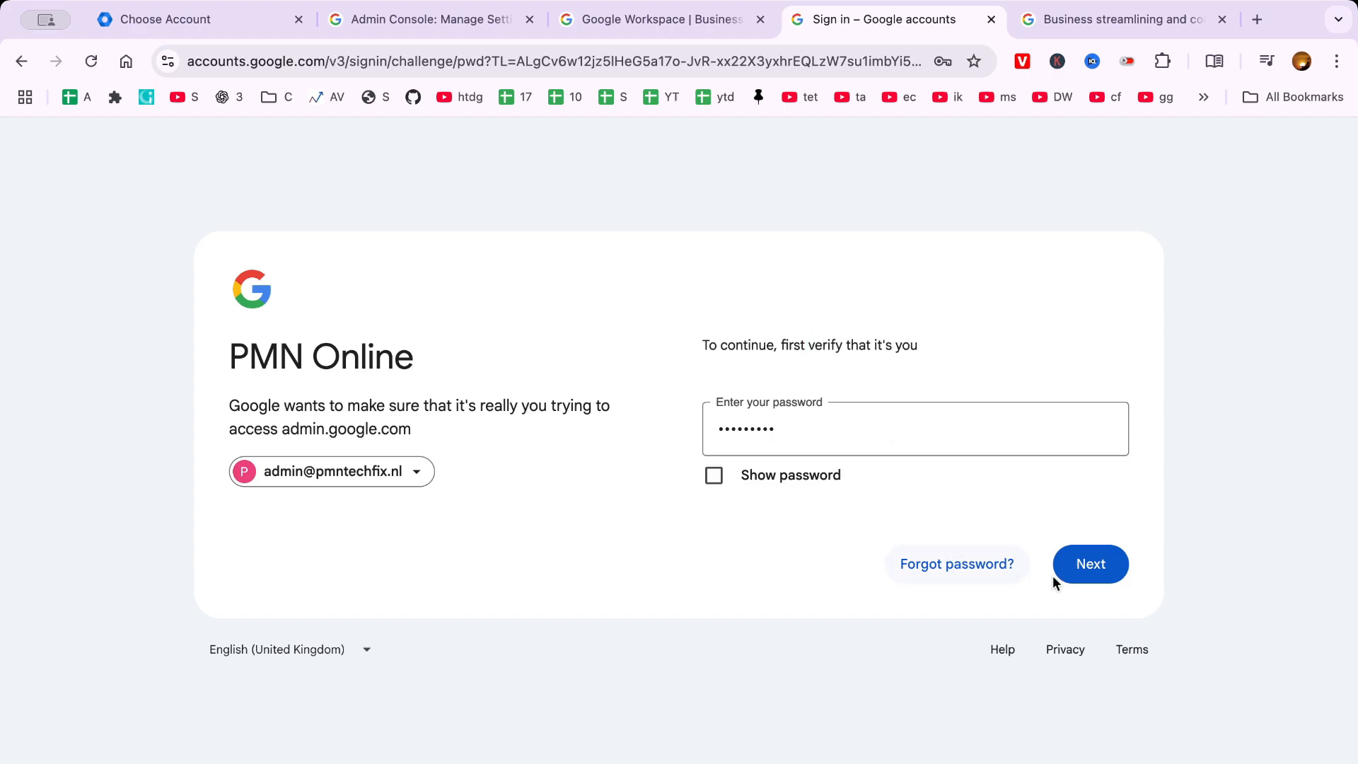
click(1089, 564)
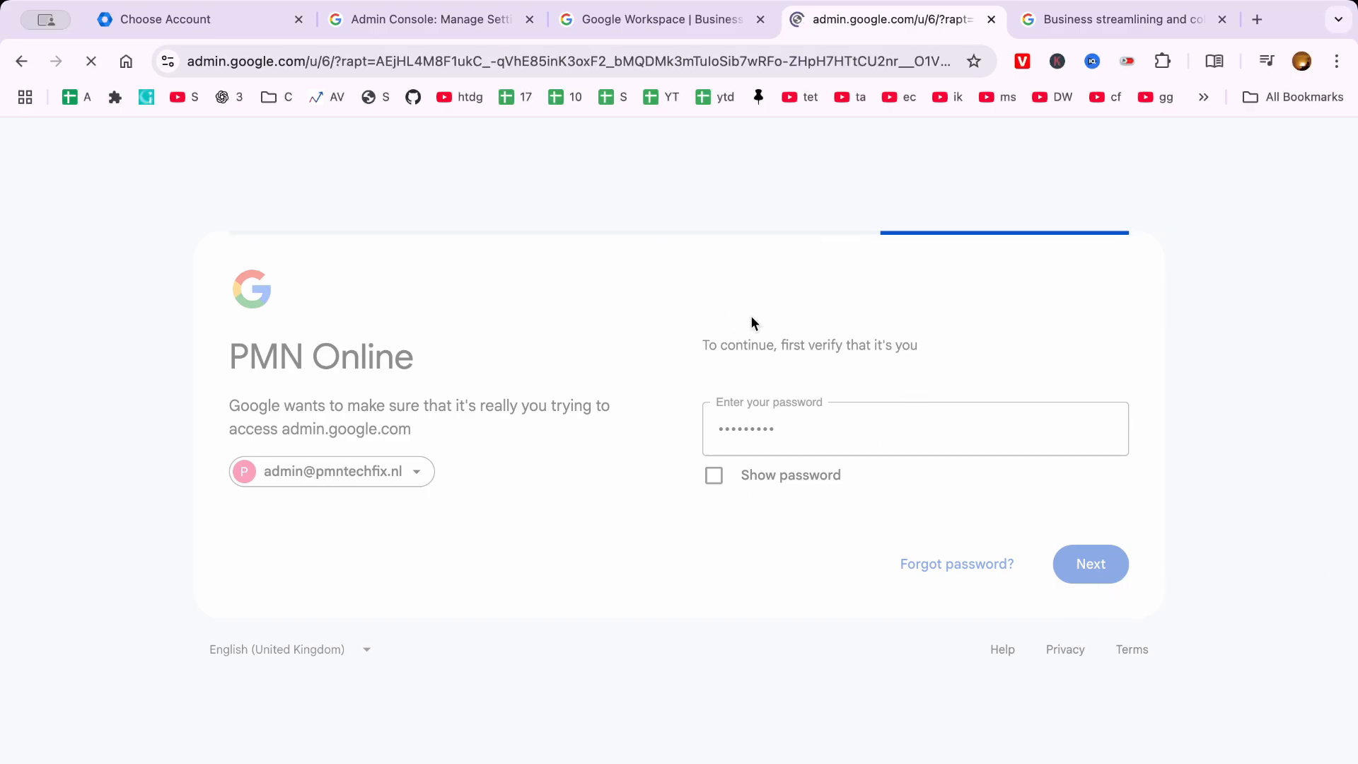
Let the Admin console Home page load with setup recommendations and Manage Workspace overview.
click(1089, 563)
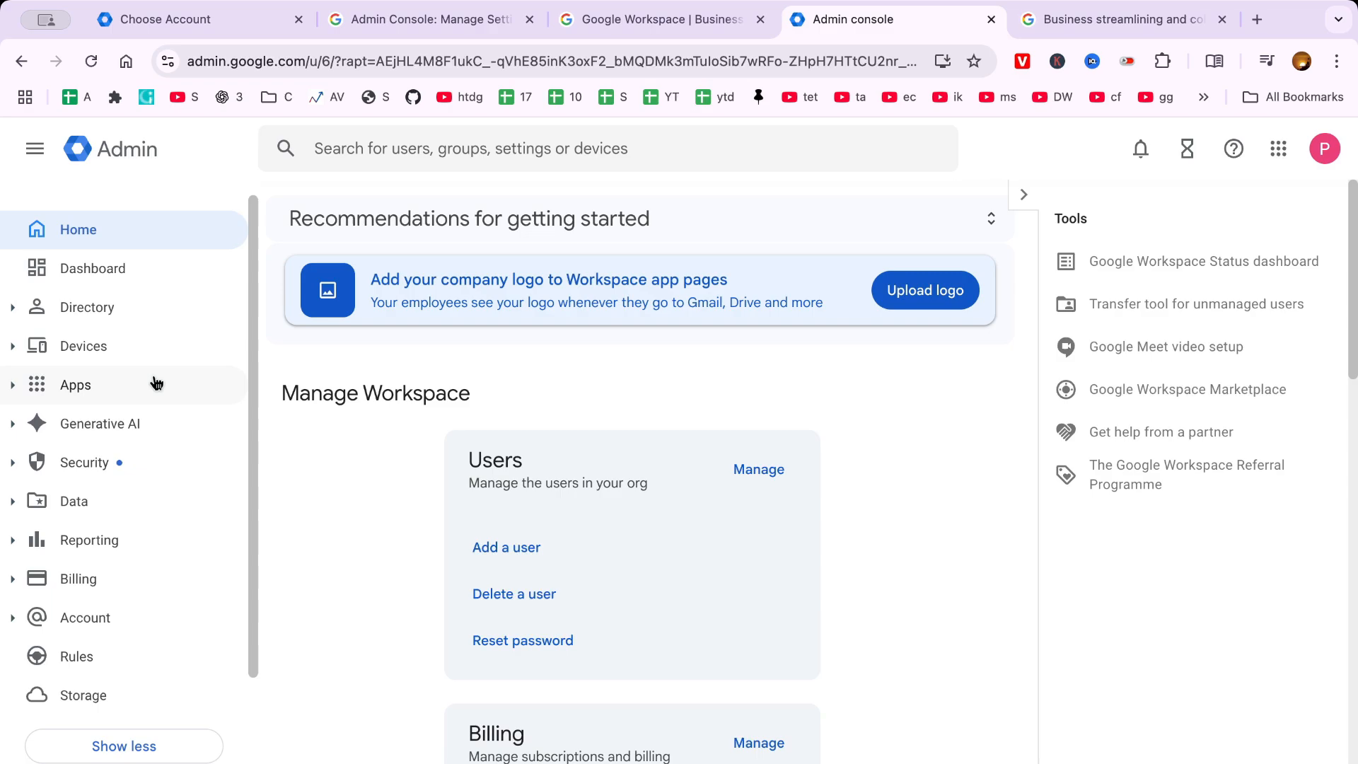
mouse_move(139, 271)
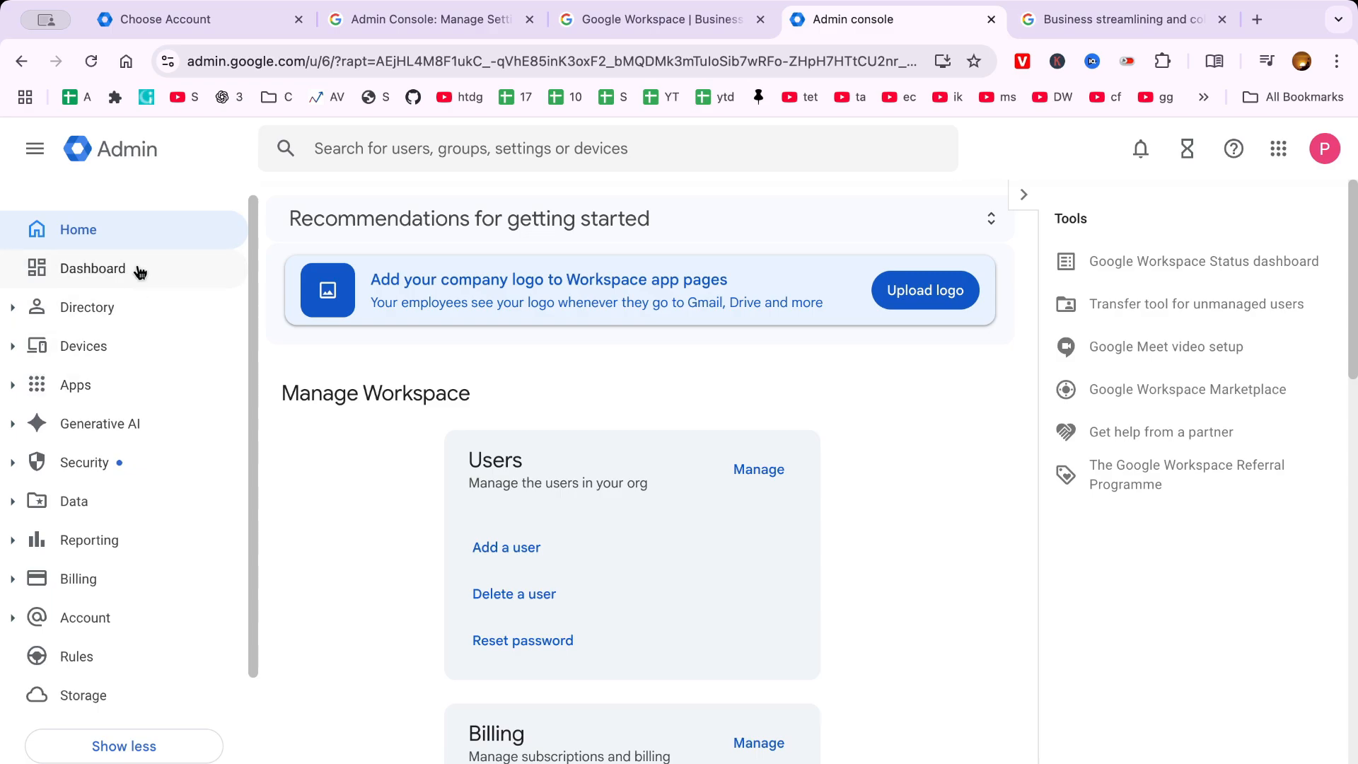
mouse_move(144, 389)
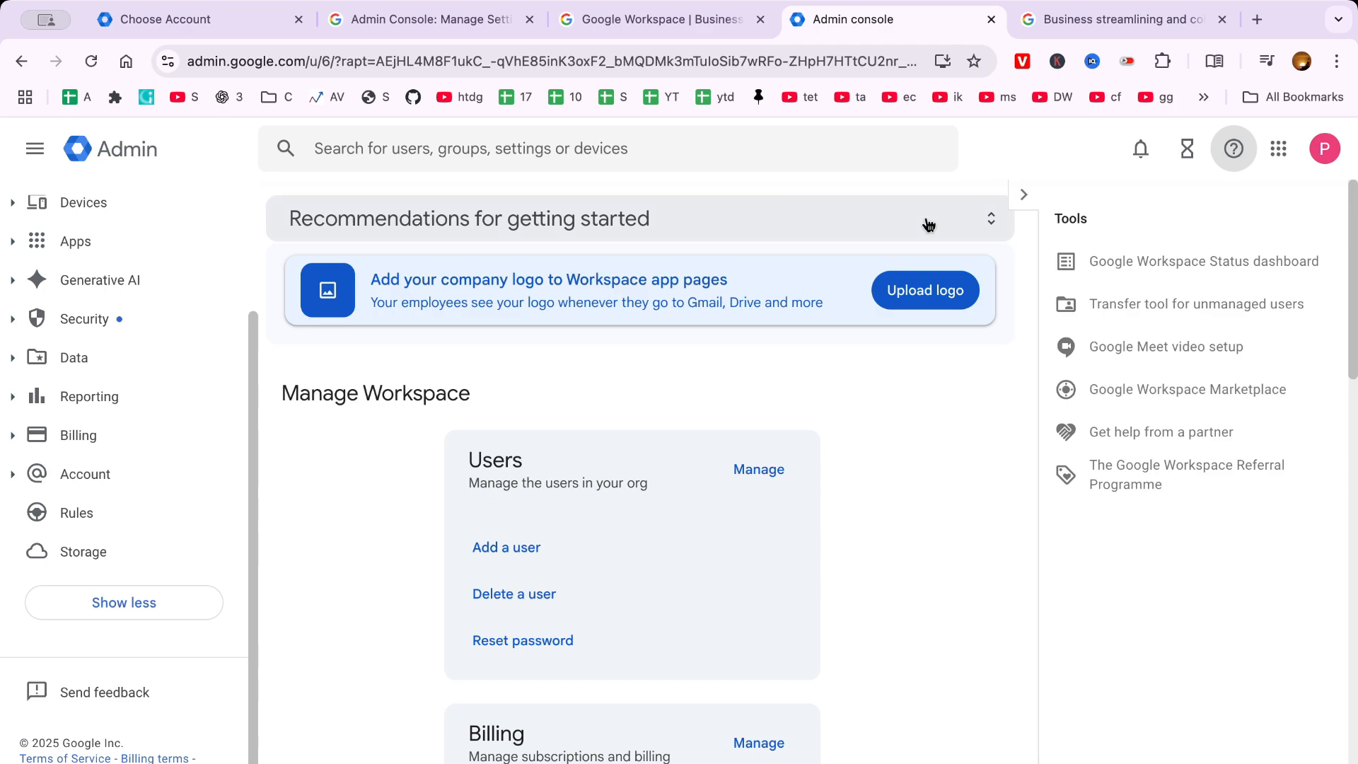
click(1233, 148)
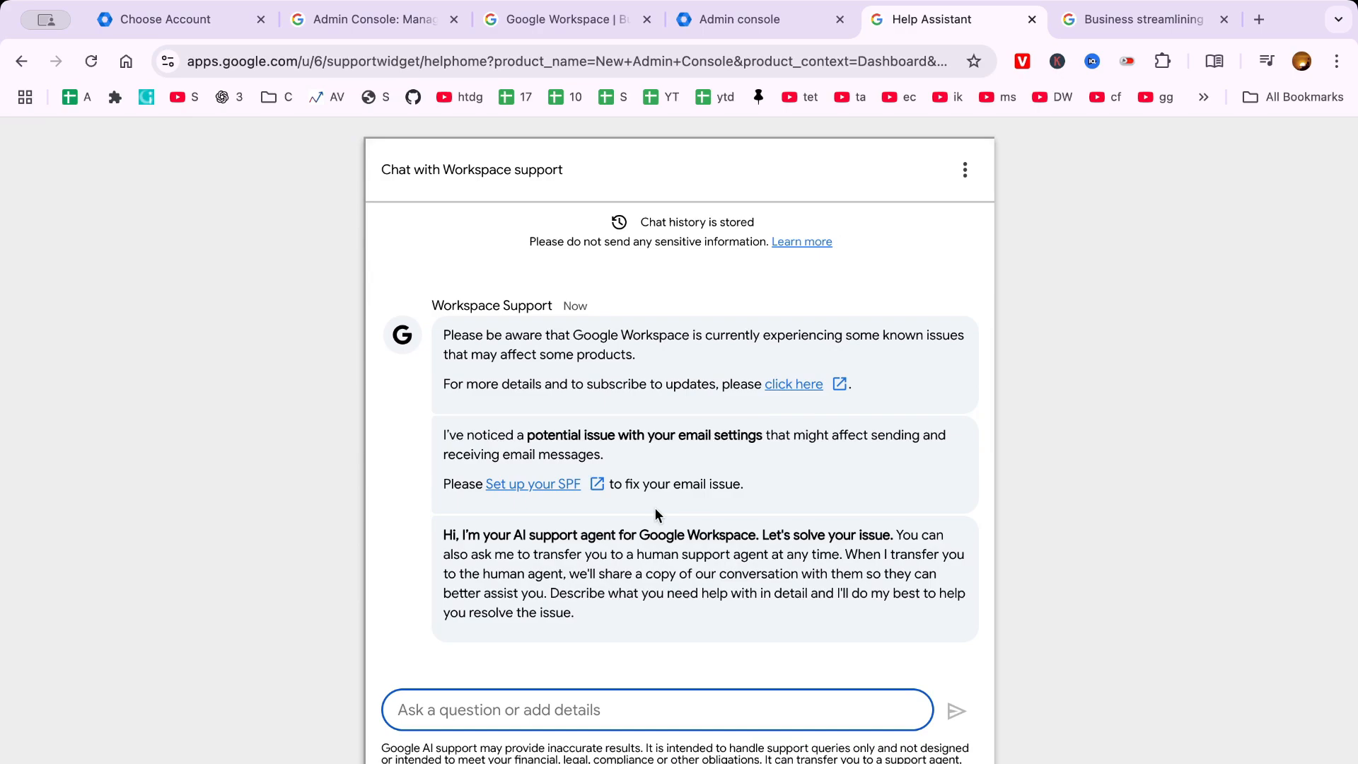
mouse_move(640, 528)
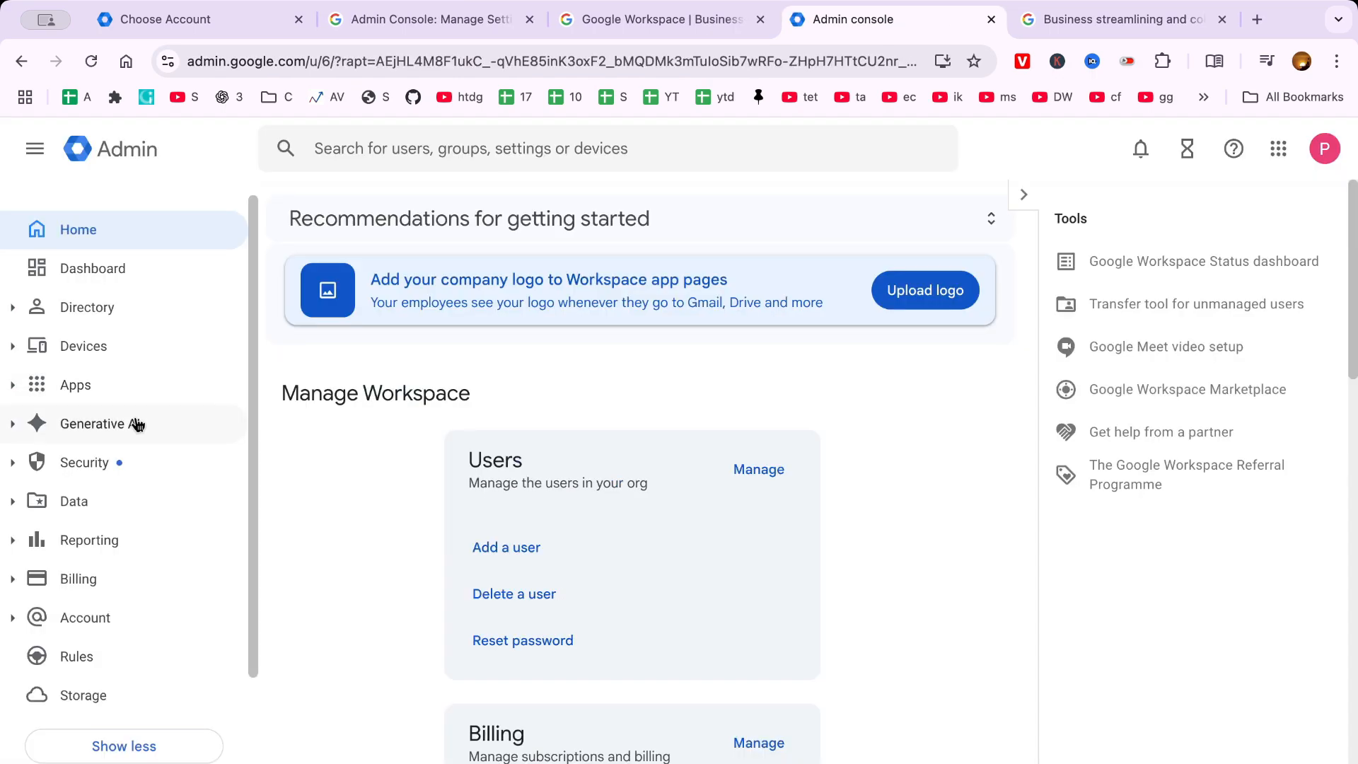
Open the Workspace support help page in a new tab from the Help icon.
click(100, 424)
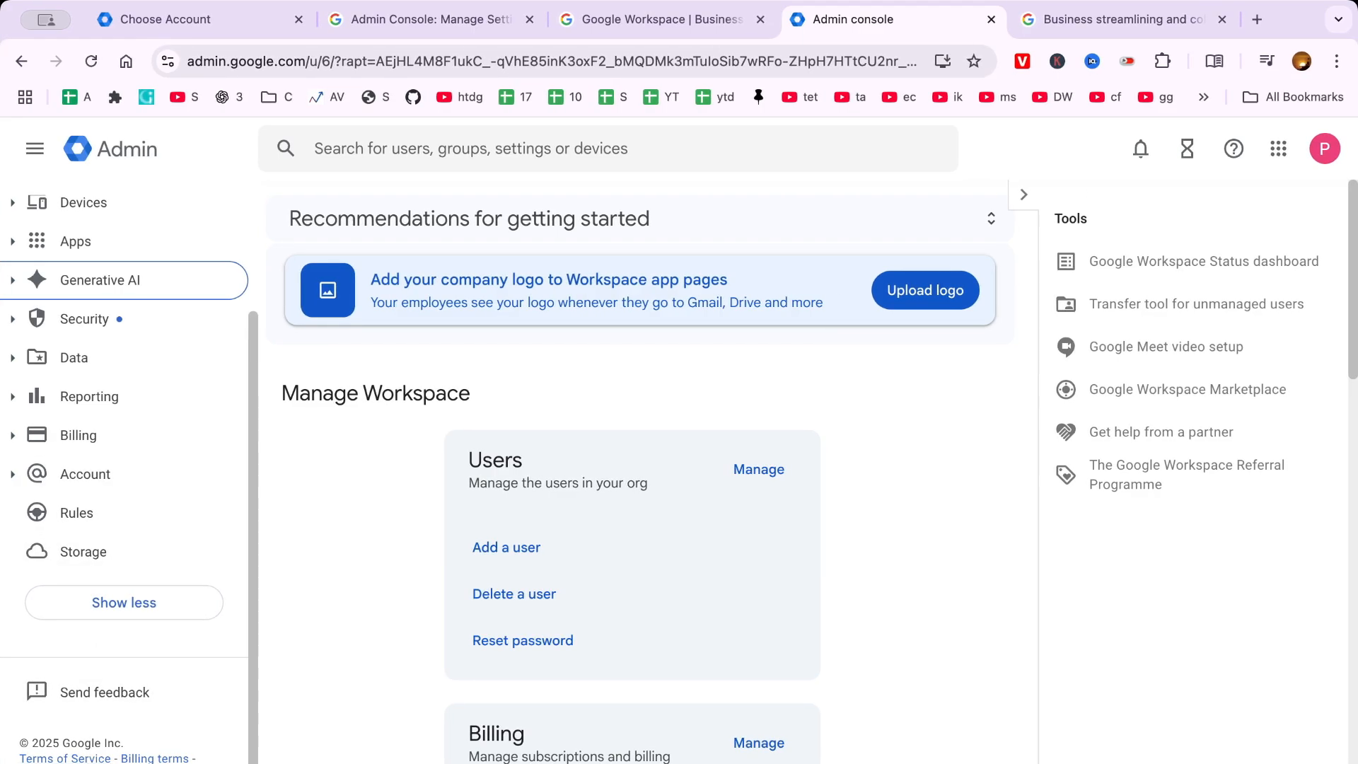
mouse_move(1206, 394)
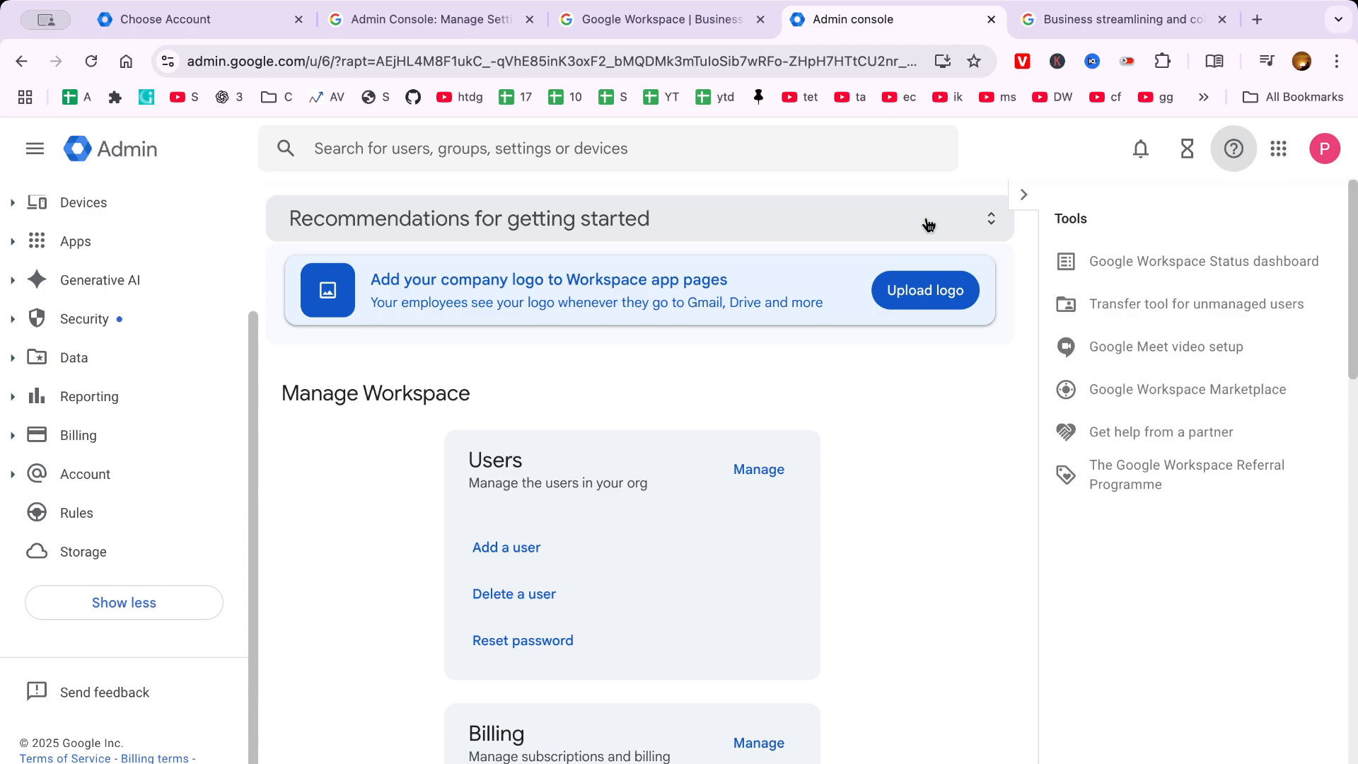
click(1256, 19)
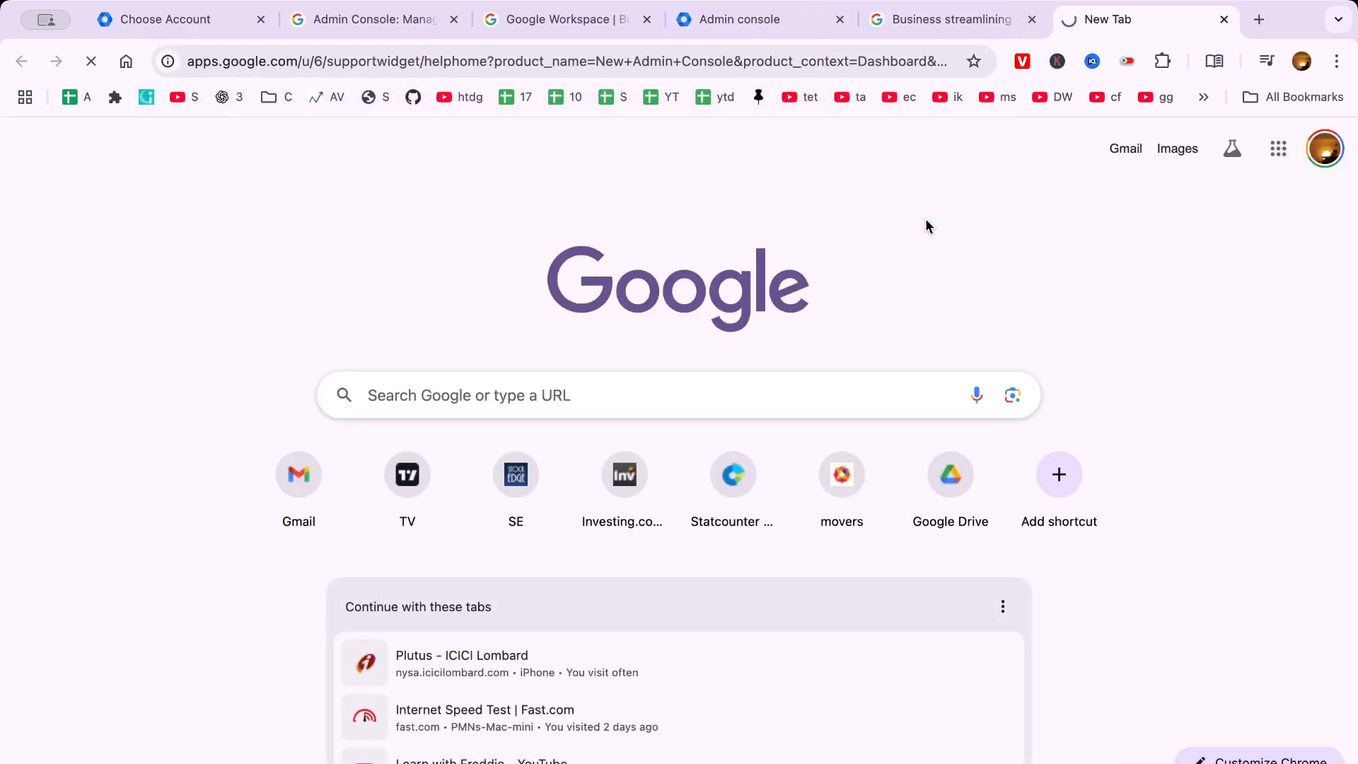